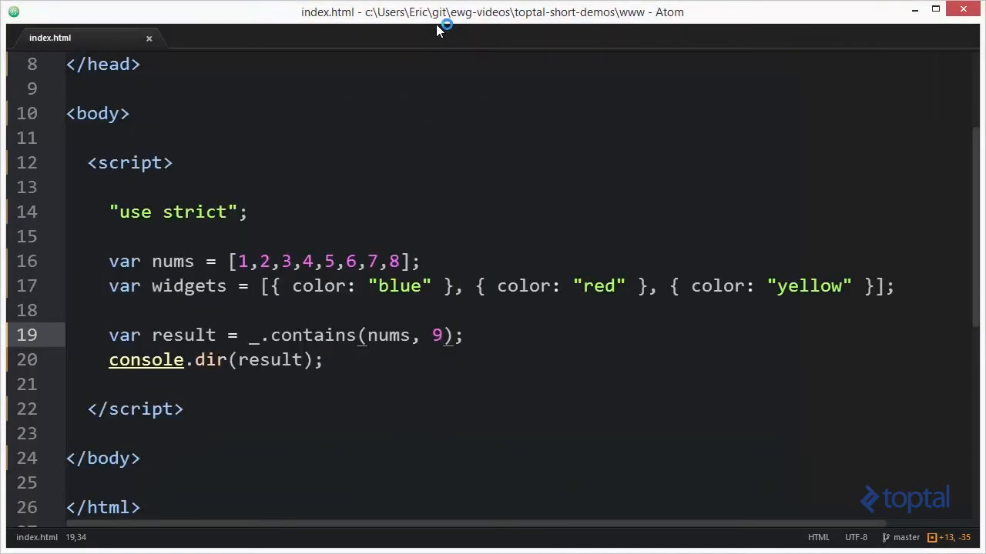
{"action": "type", "text": "{ color: \"red\" }"}
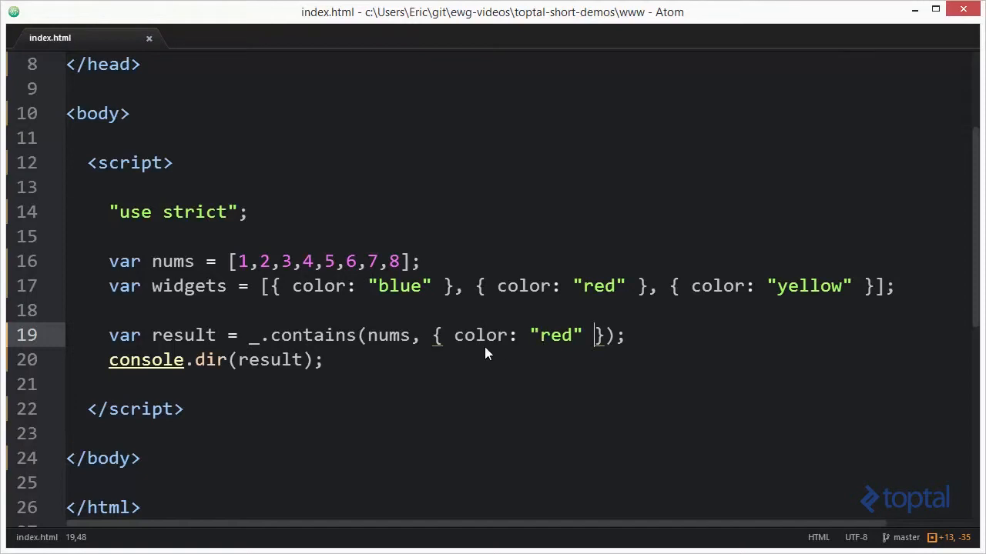